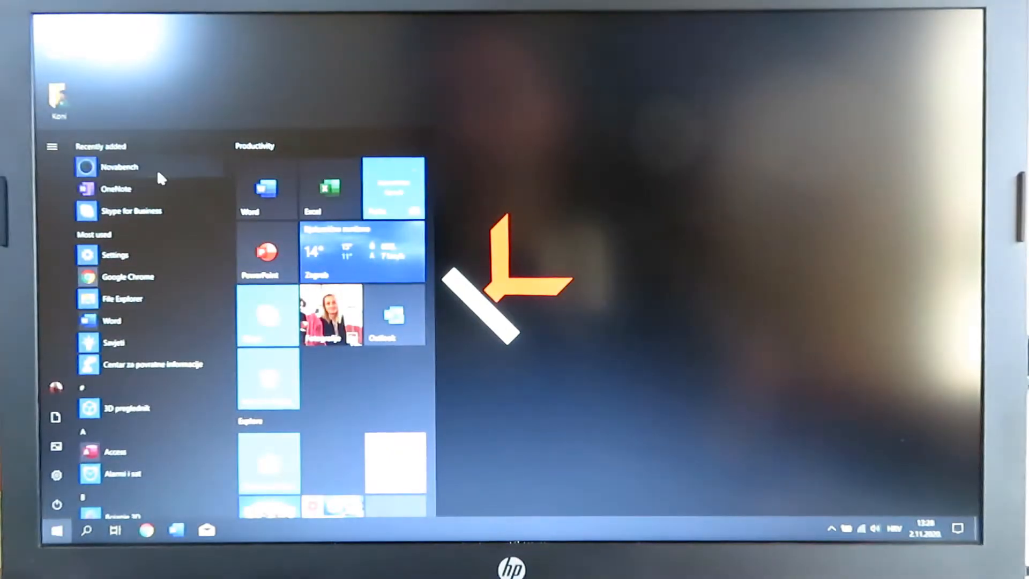
# Launch Novabench from Recently added and start the benchmark tests
pyautogui.click(119, 166)
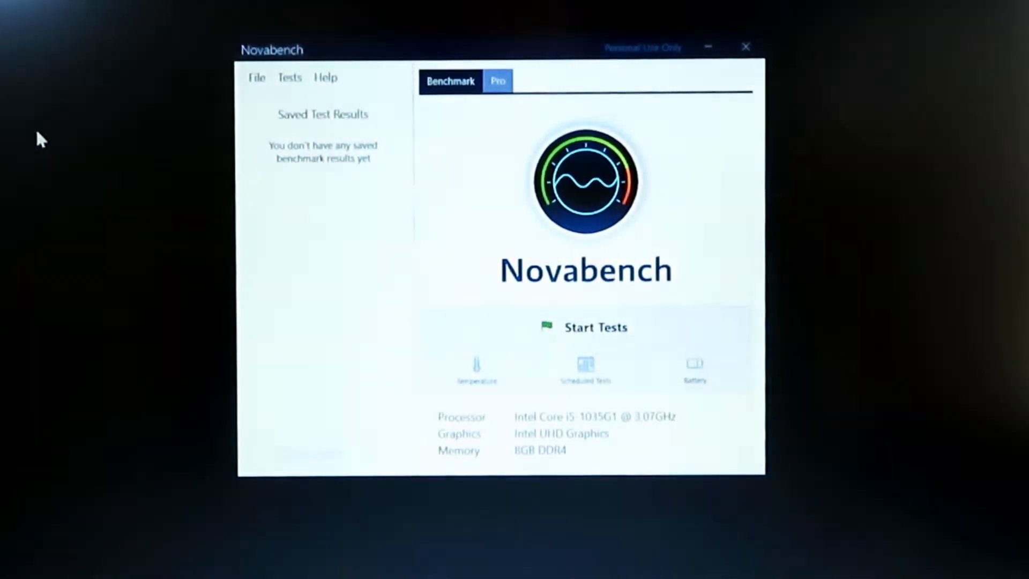
pyautogui.moveTo(600, 339)
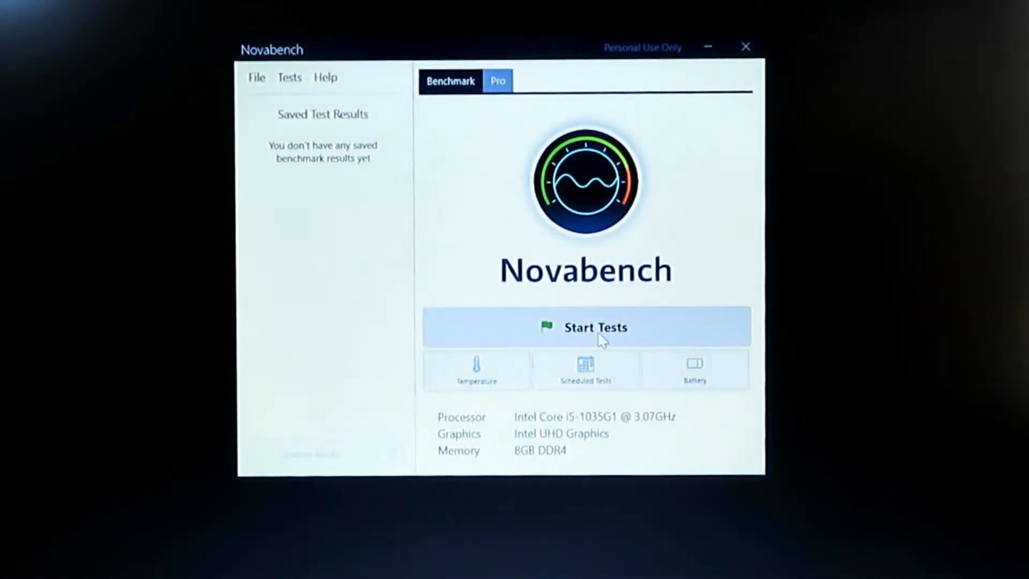
pyautogui.click(587, 327)
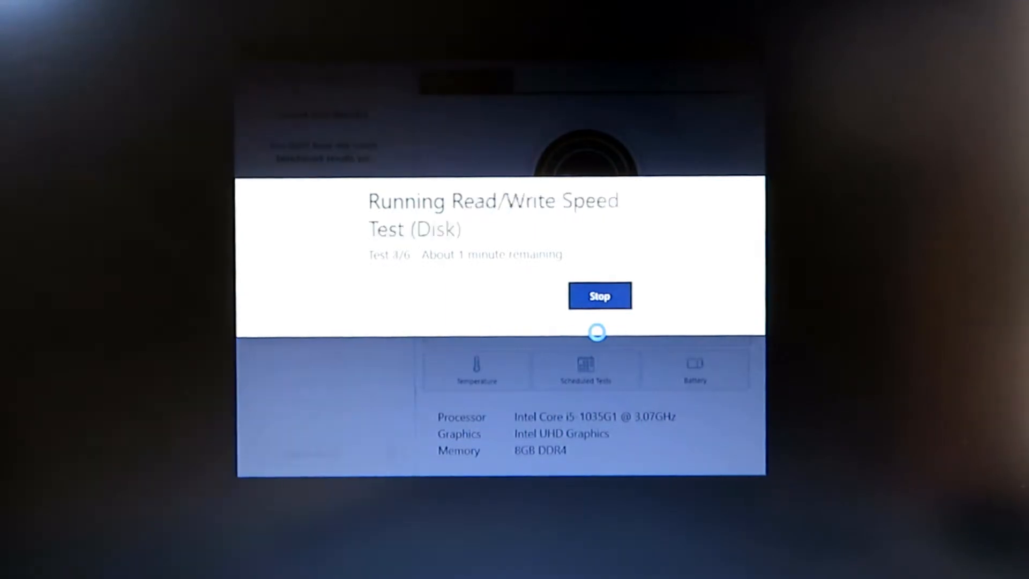
# Open Performance Charts and Comparisons to compare the 1684 score with online results
pyautogui.click(598, 296)
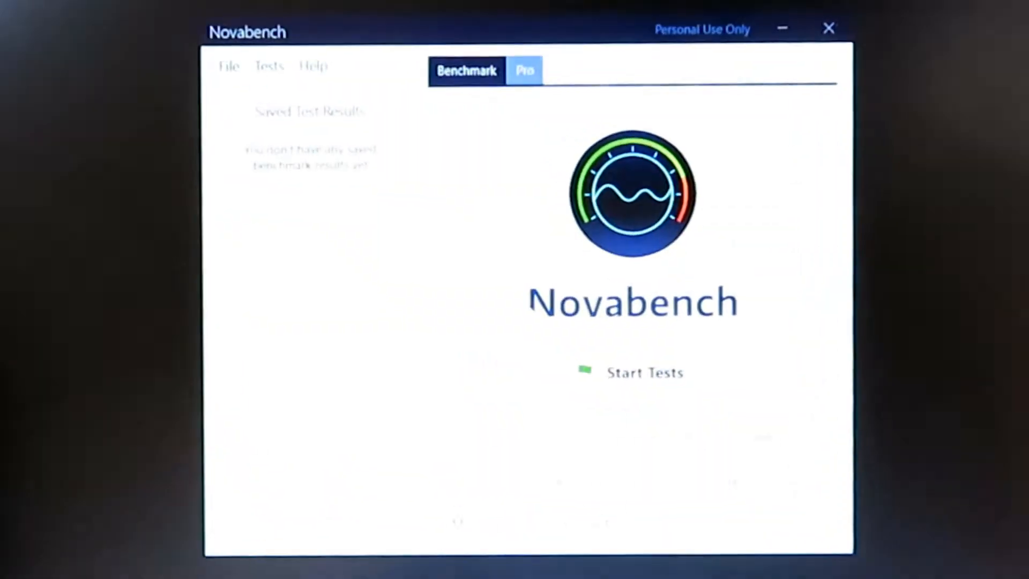
pyautogui.click(643, 372)
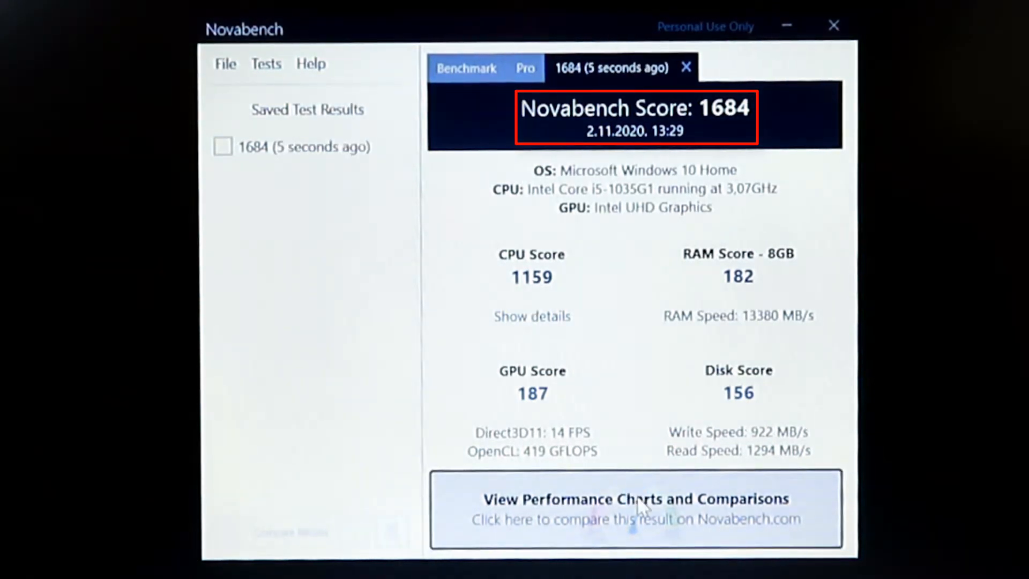
pyautogui.click(635, 508)
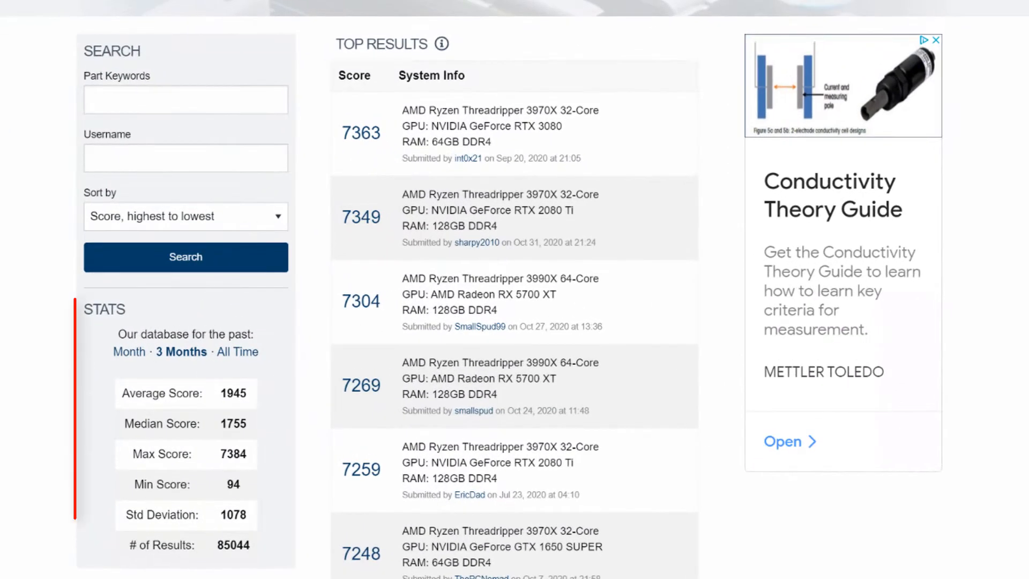